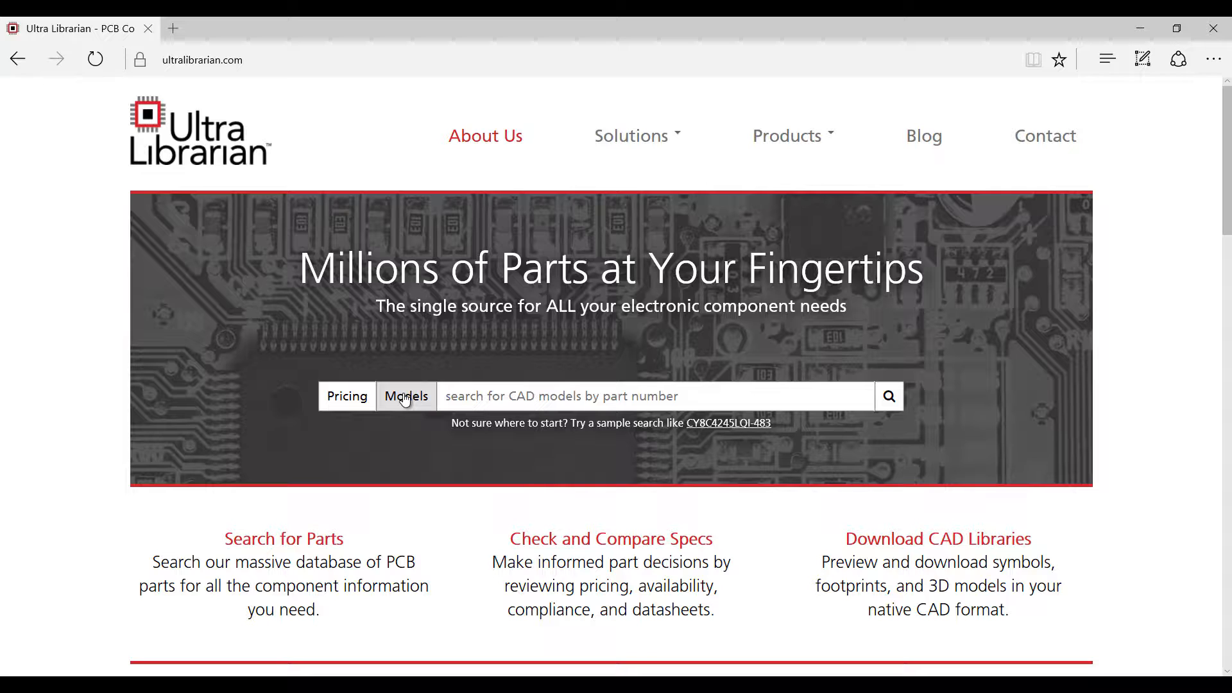
# Search the Models catalogue for LMV358M and list its six Texas Instruments parts
pyautogui.click(652, 395)
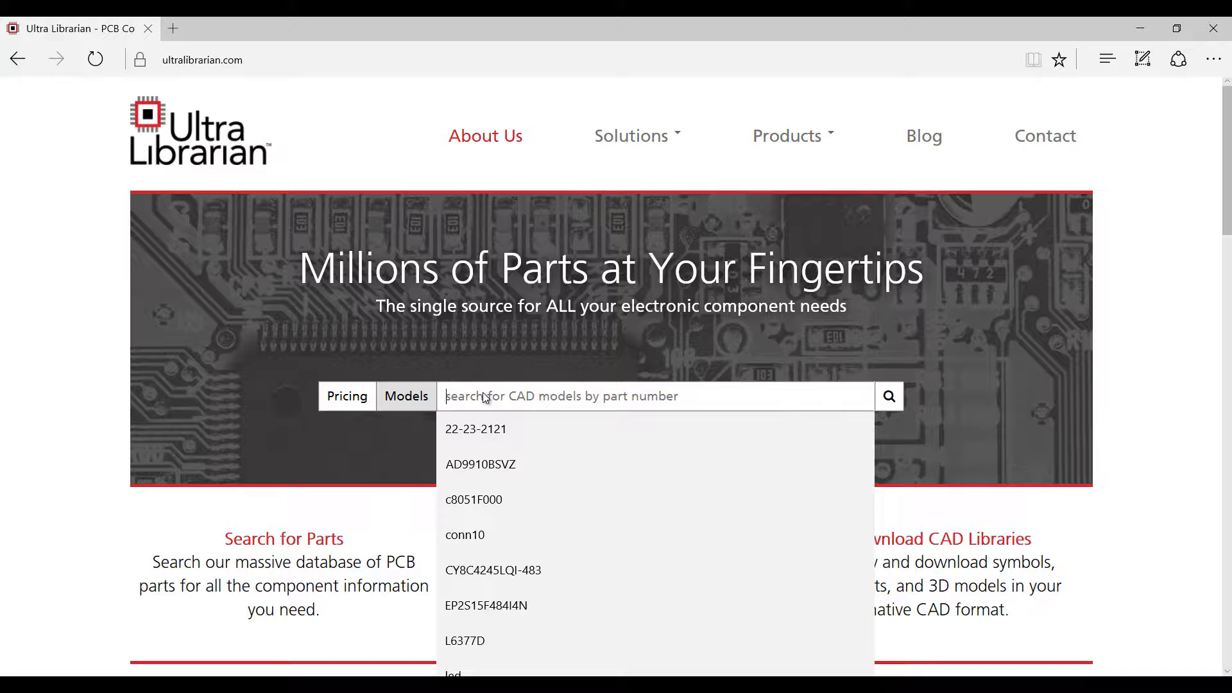
pyautogui.write('l')
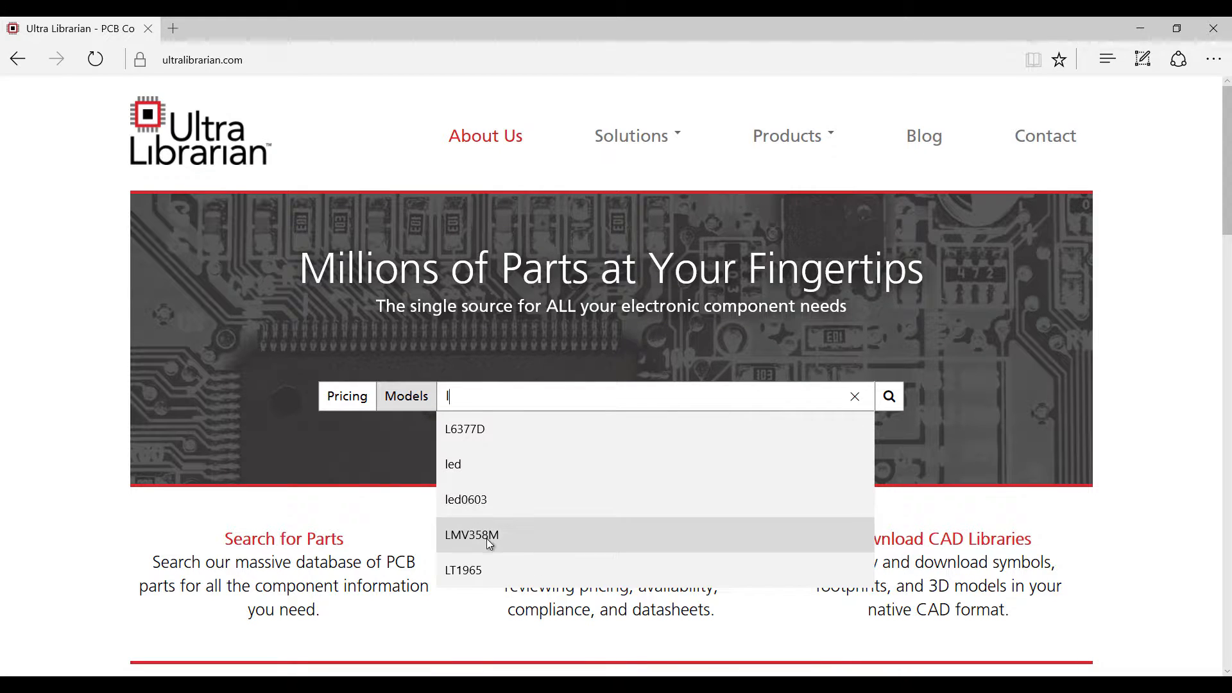
pyautogui.click(471, 535)
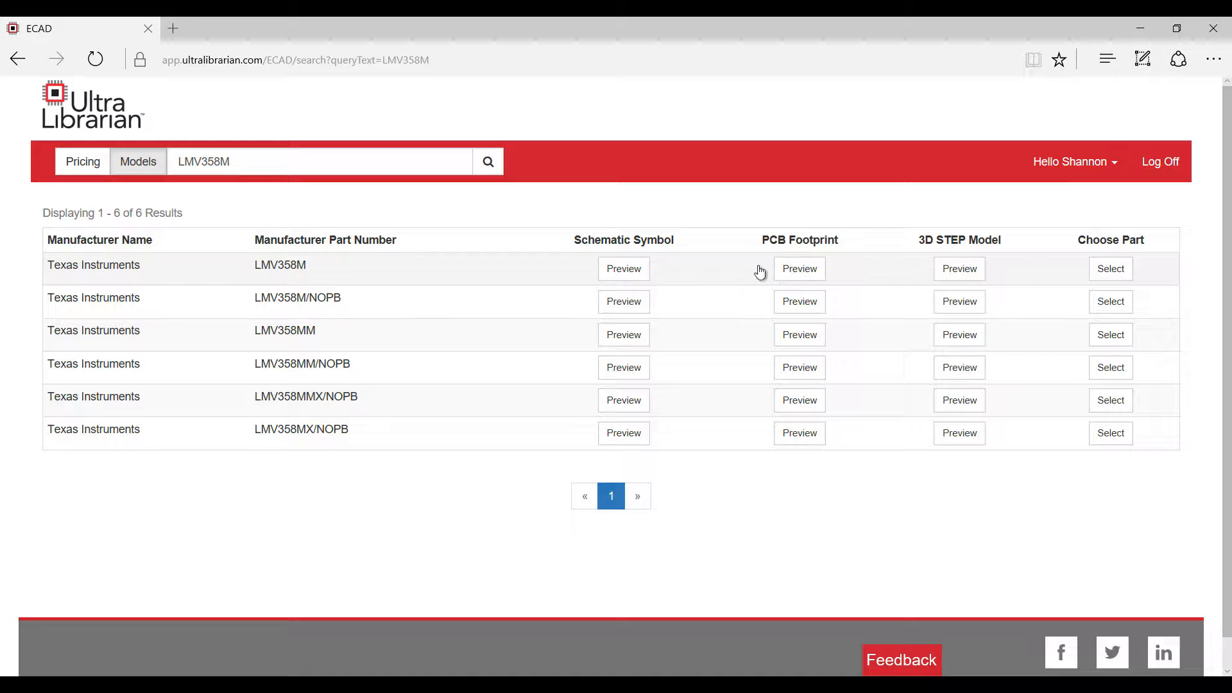
# View the LMV358M PCB footprint and 3D STEP model previews
pyautogui.click(623, 268)
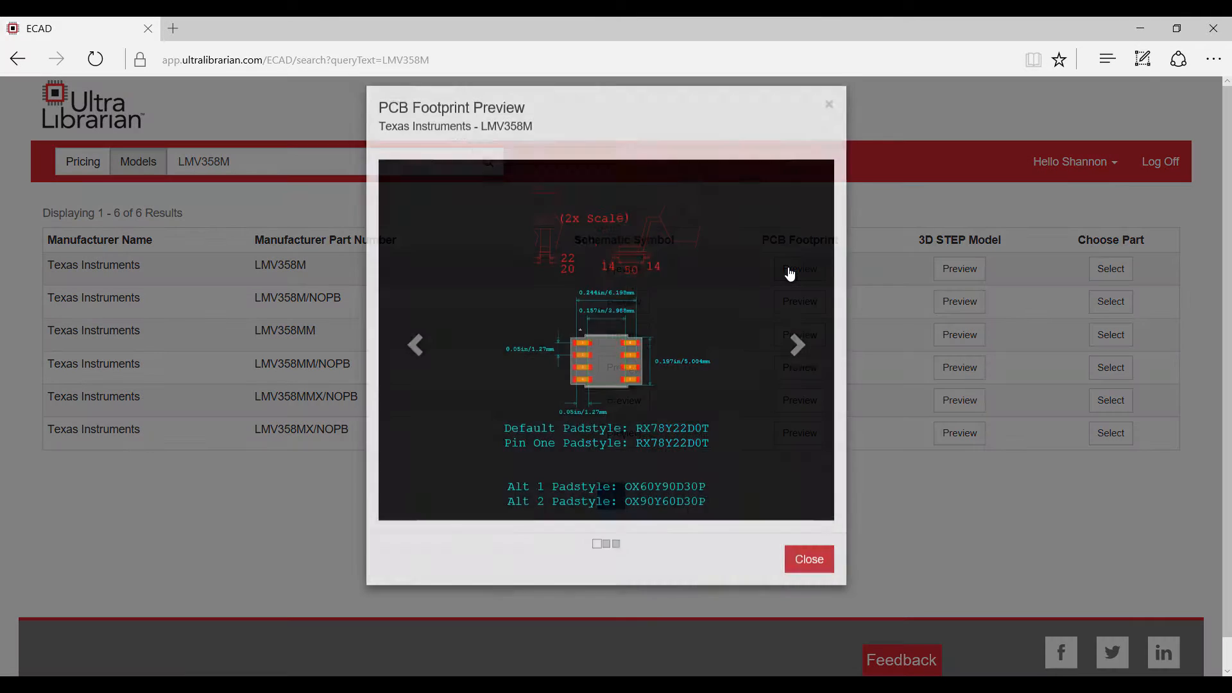
pyautogui.click(807, 558)
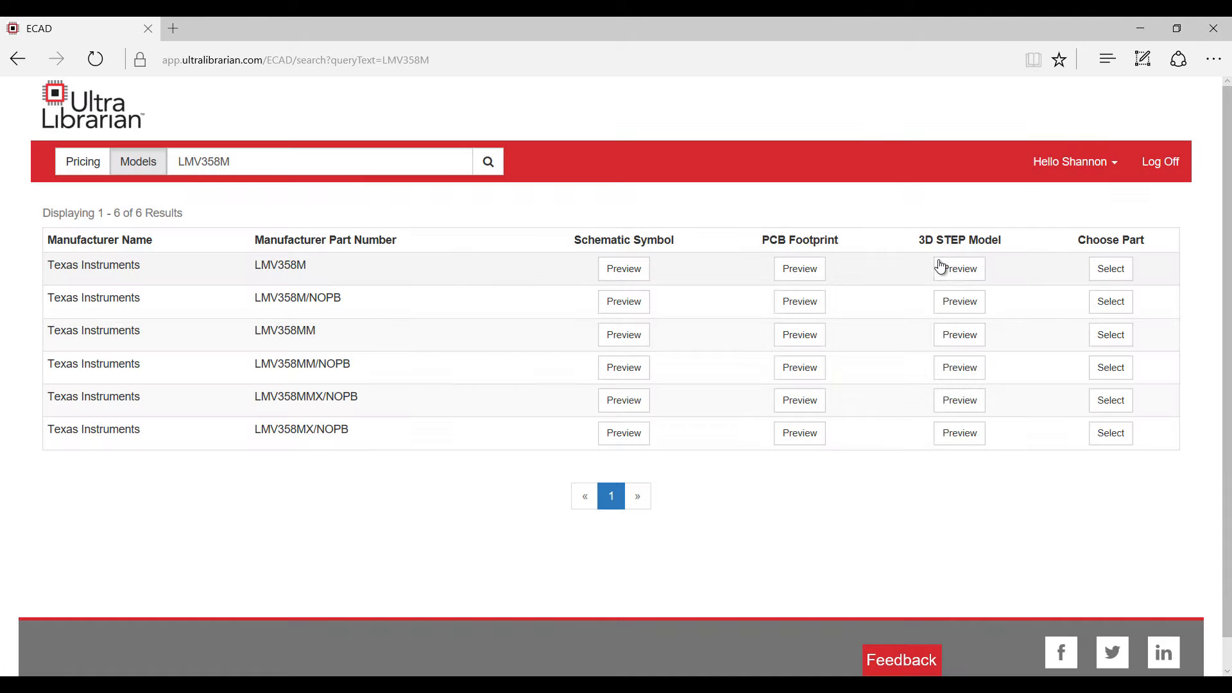
pyautogui.click(959, 268)
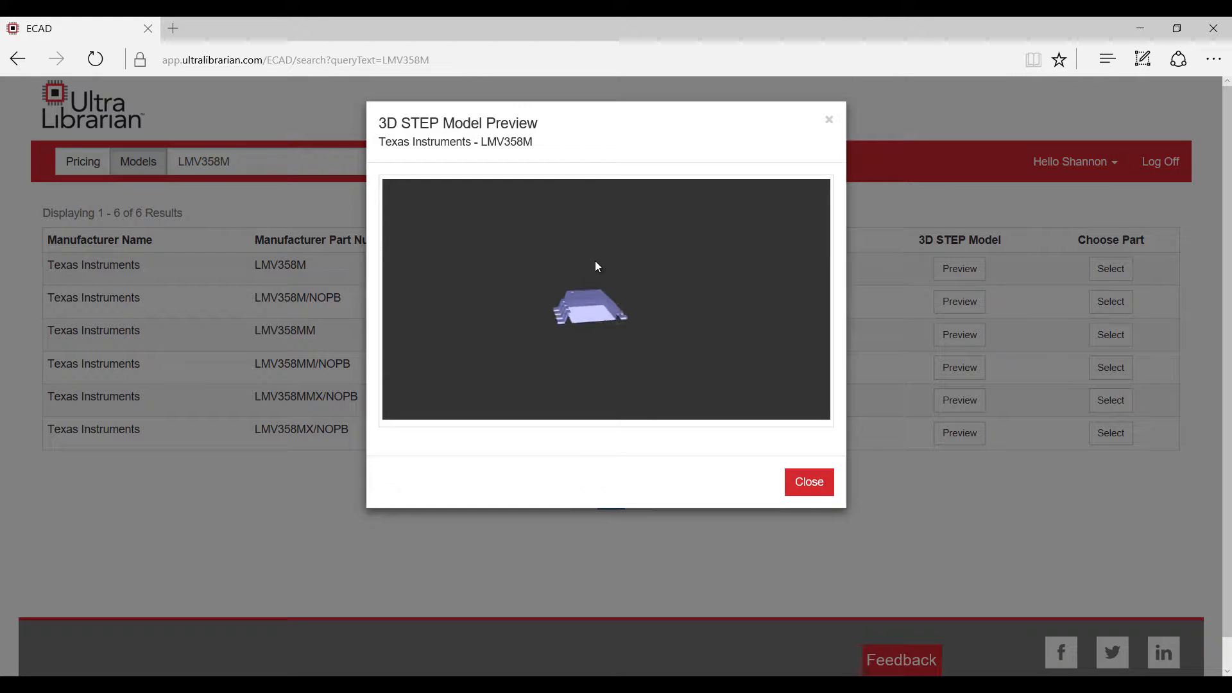
pyautogui.click(807, 481)
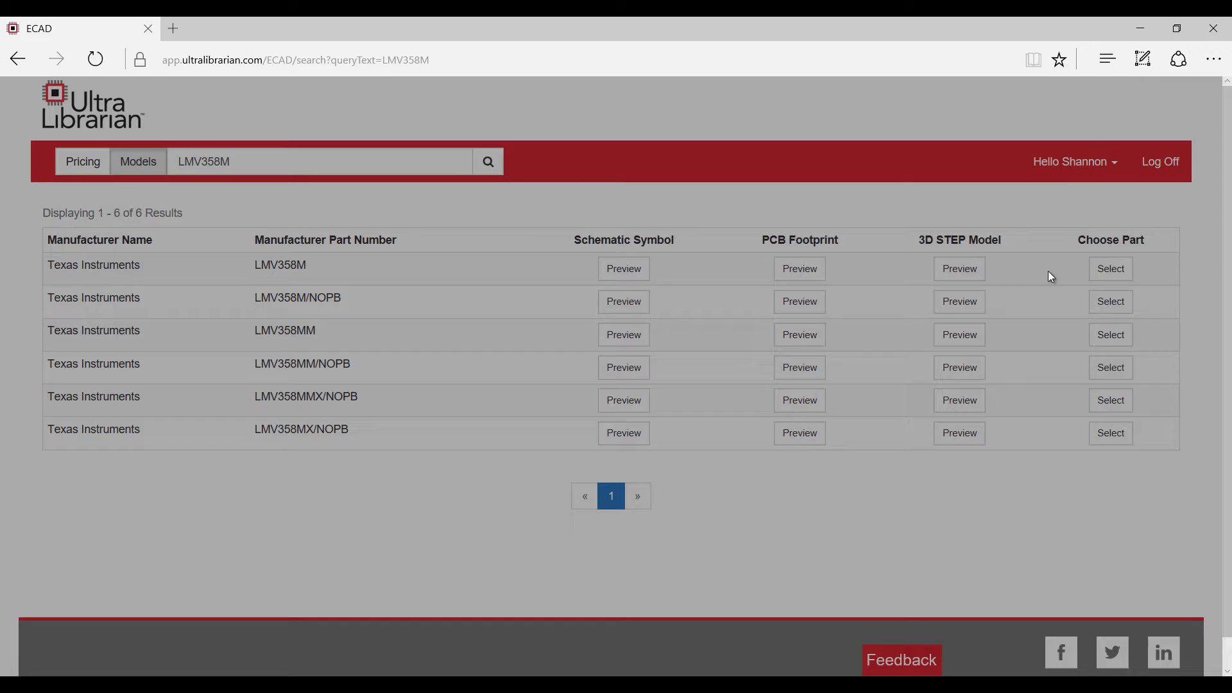
# Select the LMV358M part to load its details page
pyautogui.click(82, 162)
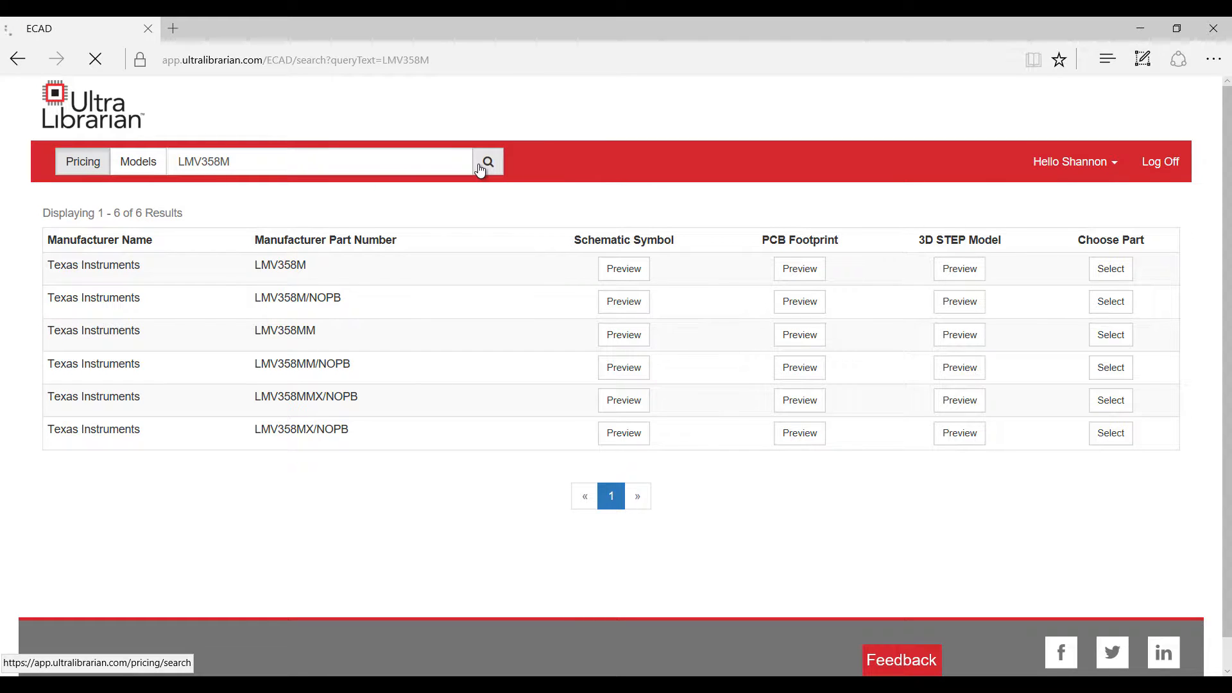
pyautogui.click(82, 162)
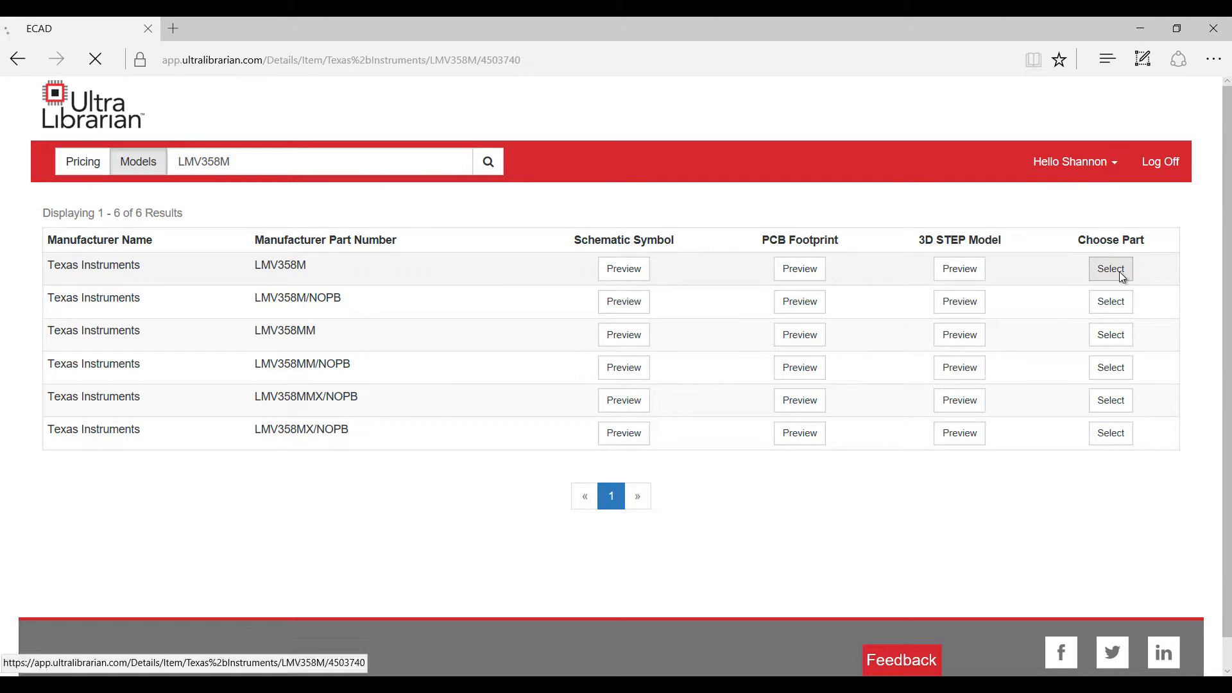
# Download the LMV358M in Quadcept symbol and footprint format, agreeing to the license terms
pyautogui.click(1110, 269)
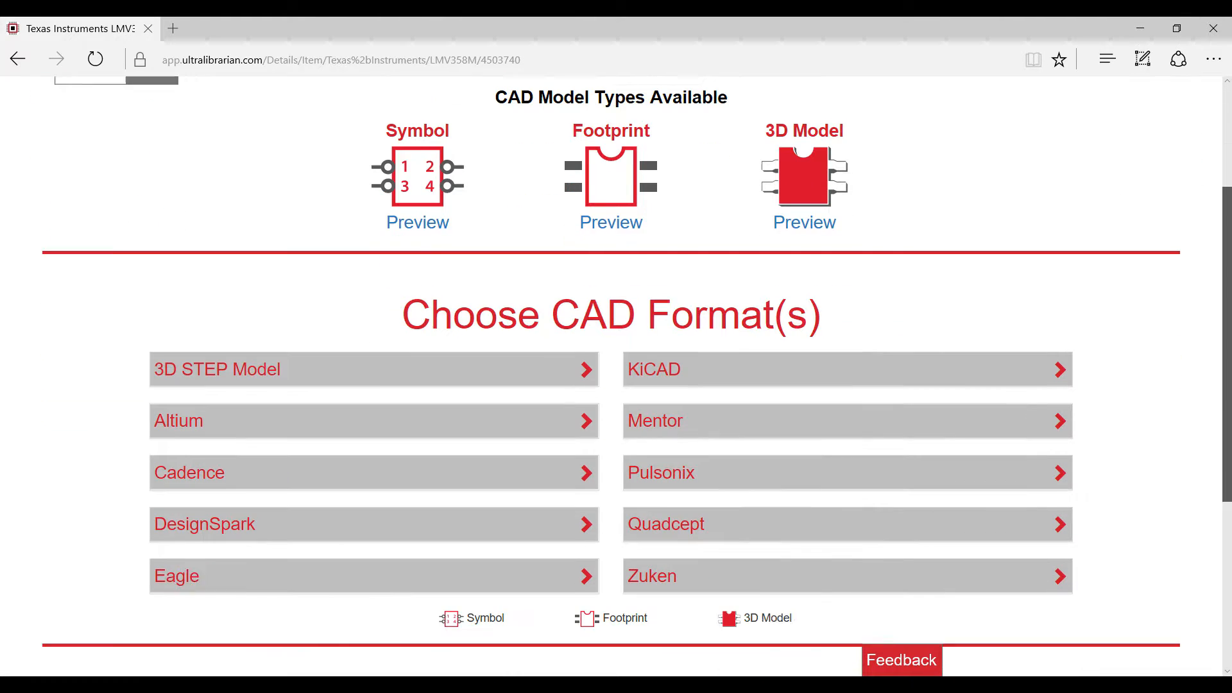
pyautogui.click(846, 472)
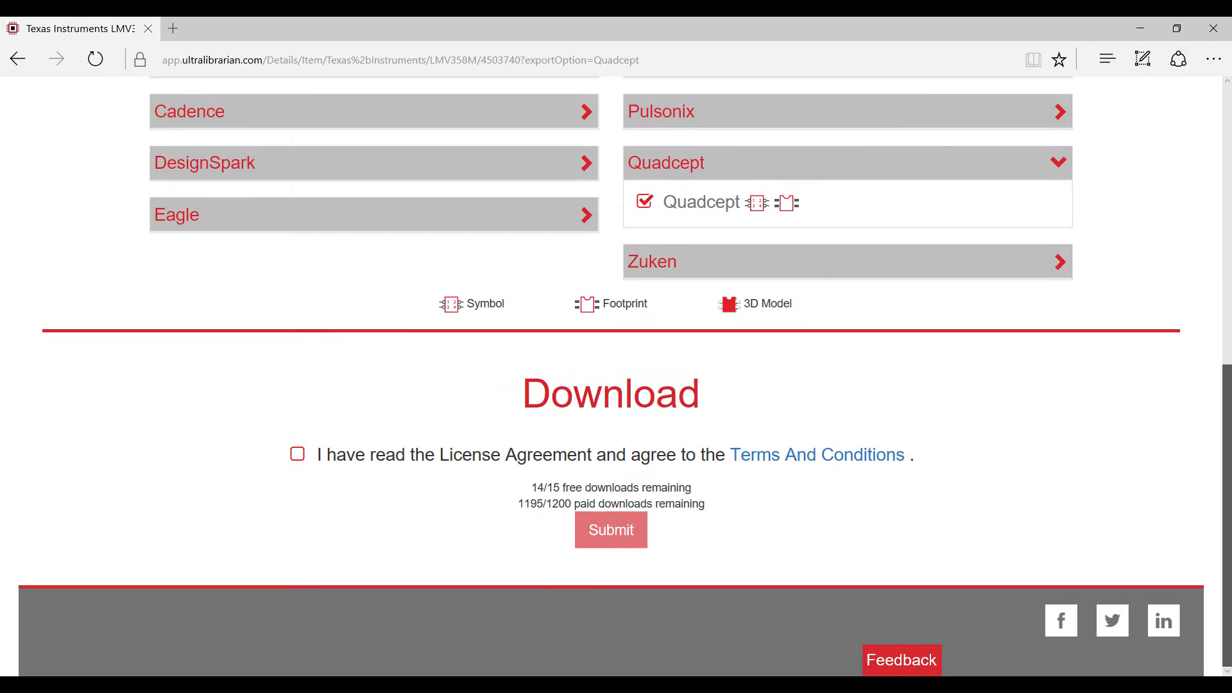
pyautogui.click(296, 454)
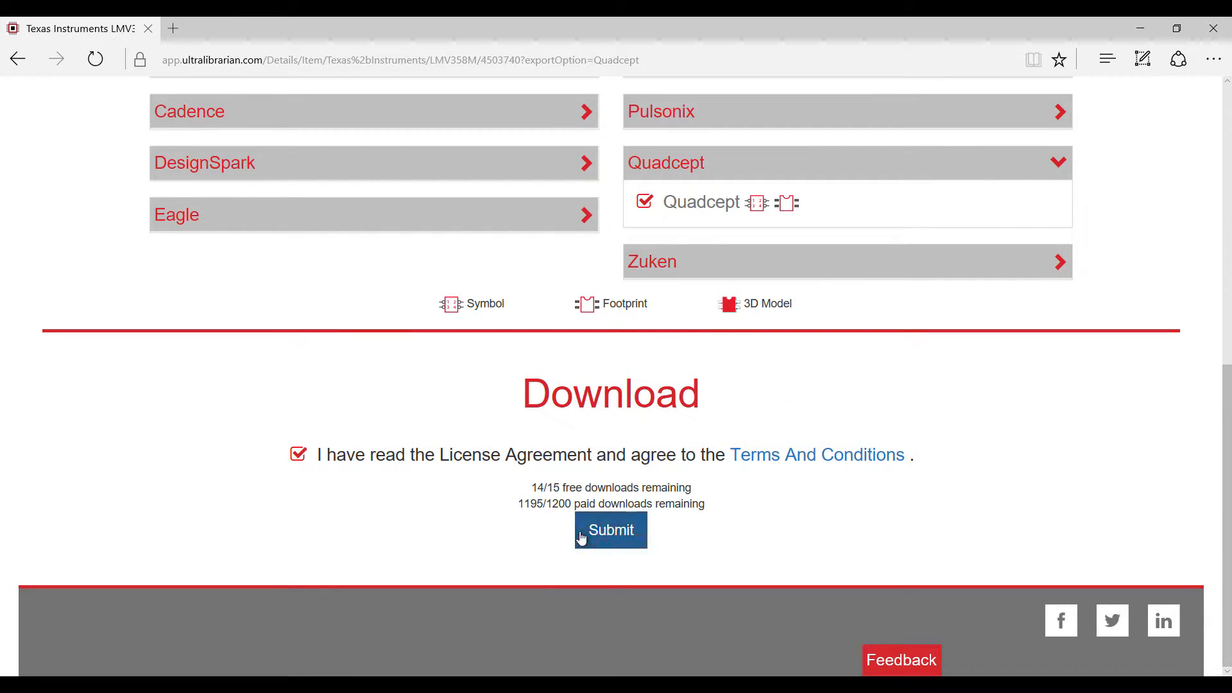
pyautogui.click(611, 530)
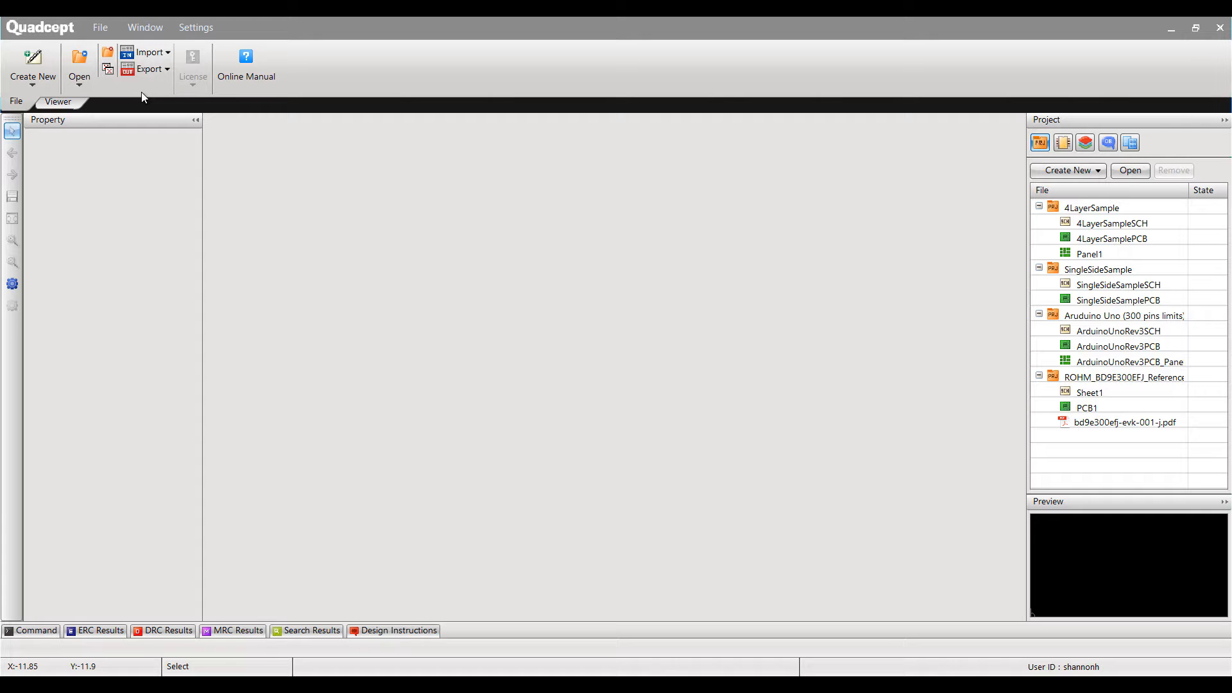
# Load the exported Quadcept.xml through Import Ultra Librarian, listing the LMV358M and M08A objects
pyautogui.click(147, 51)
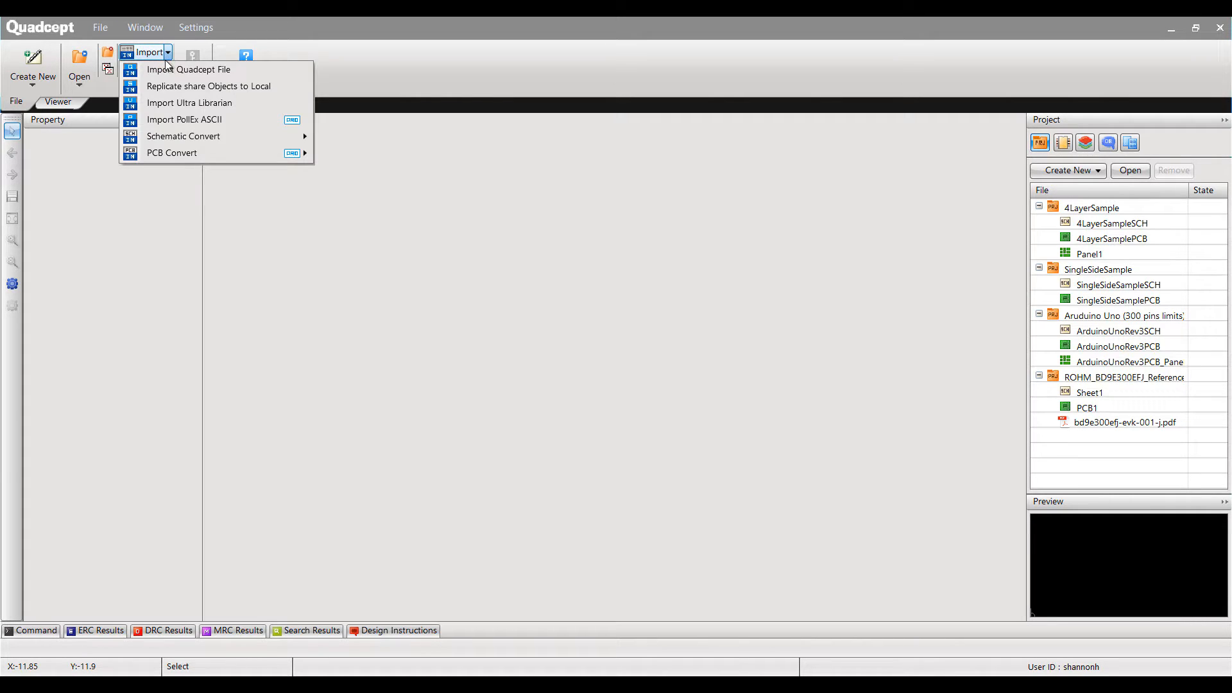
pyautogui.click(189, 69)
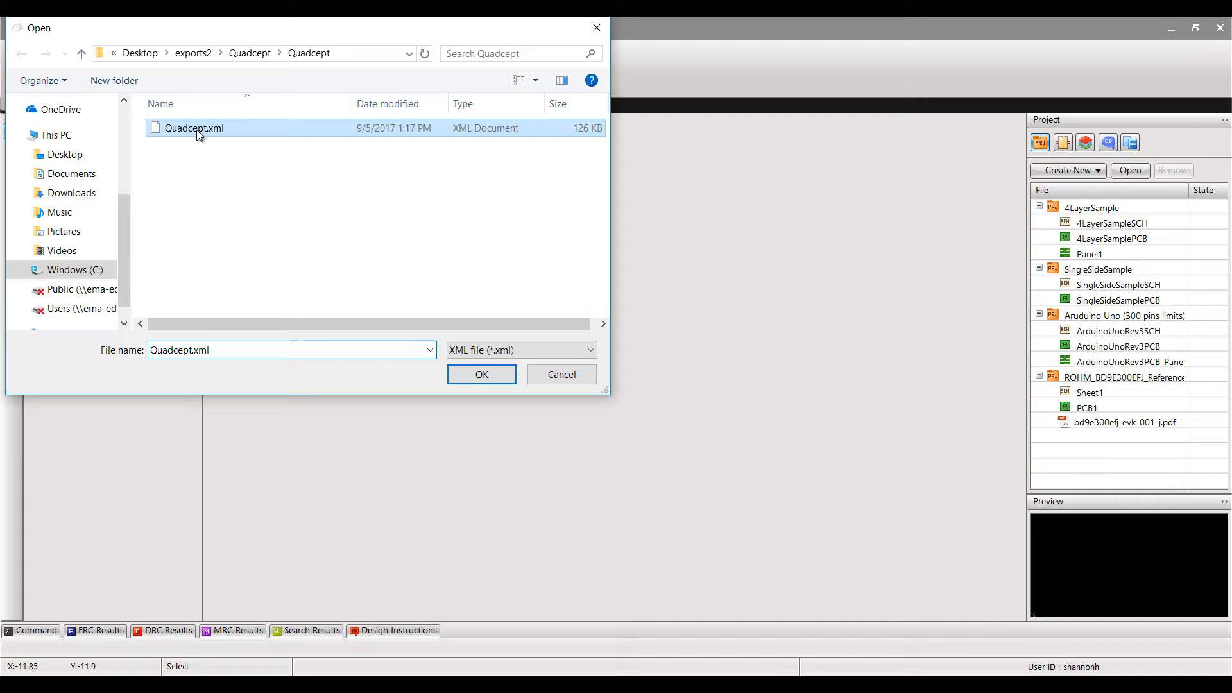
pyautogui.click(480, 374)
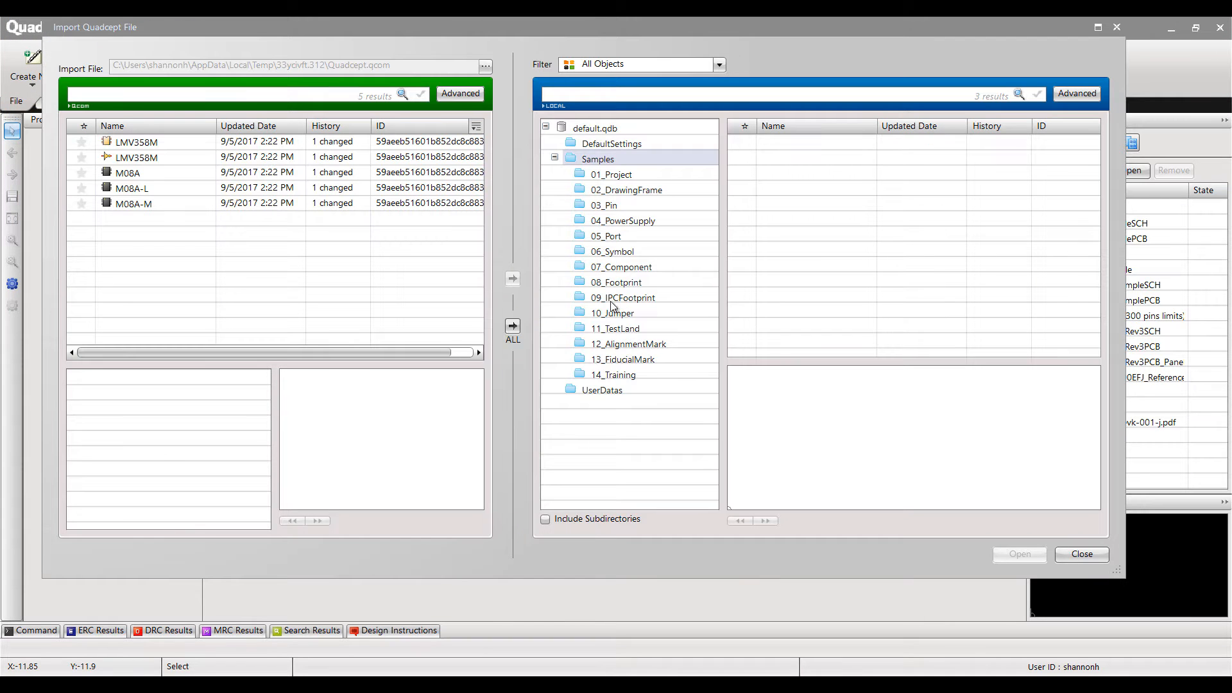
# Copy the LMV358M and M08A objects into a new LMV358M folder in default.qdb and show the symbol
pyautogui.rightClick(619, 407)
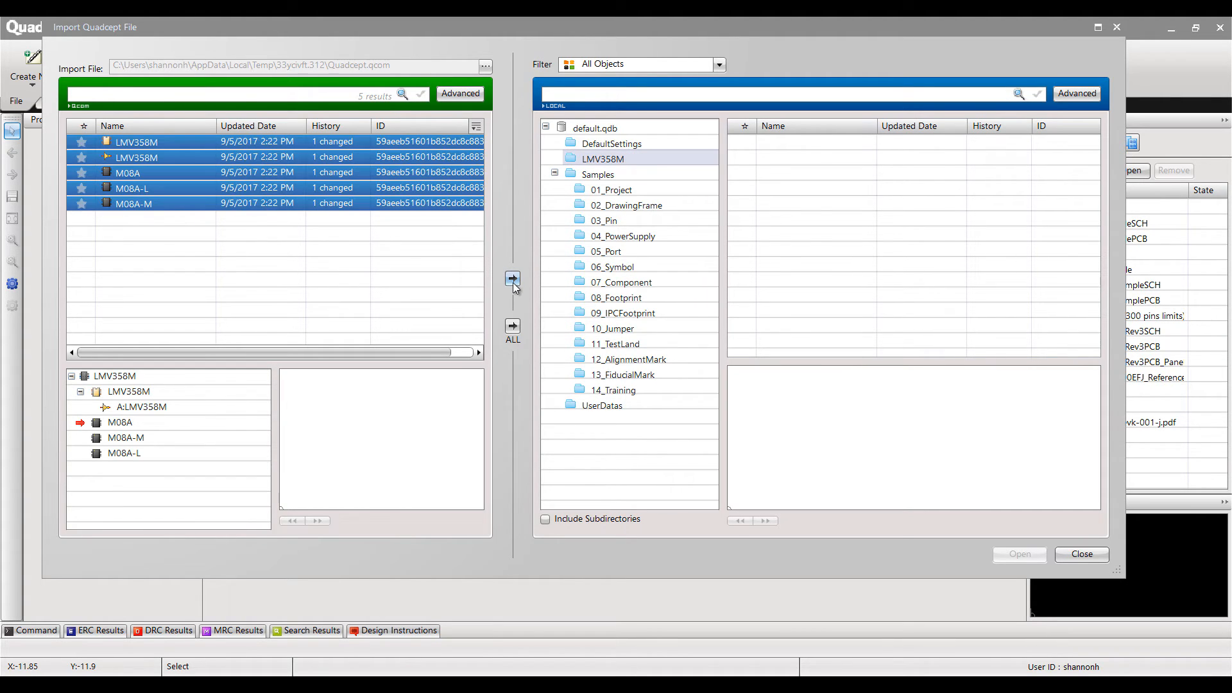
pyautogui.click(1019, 555)
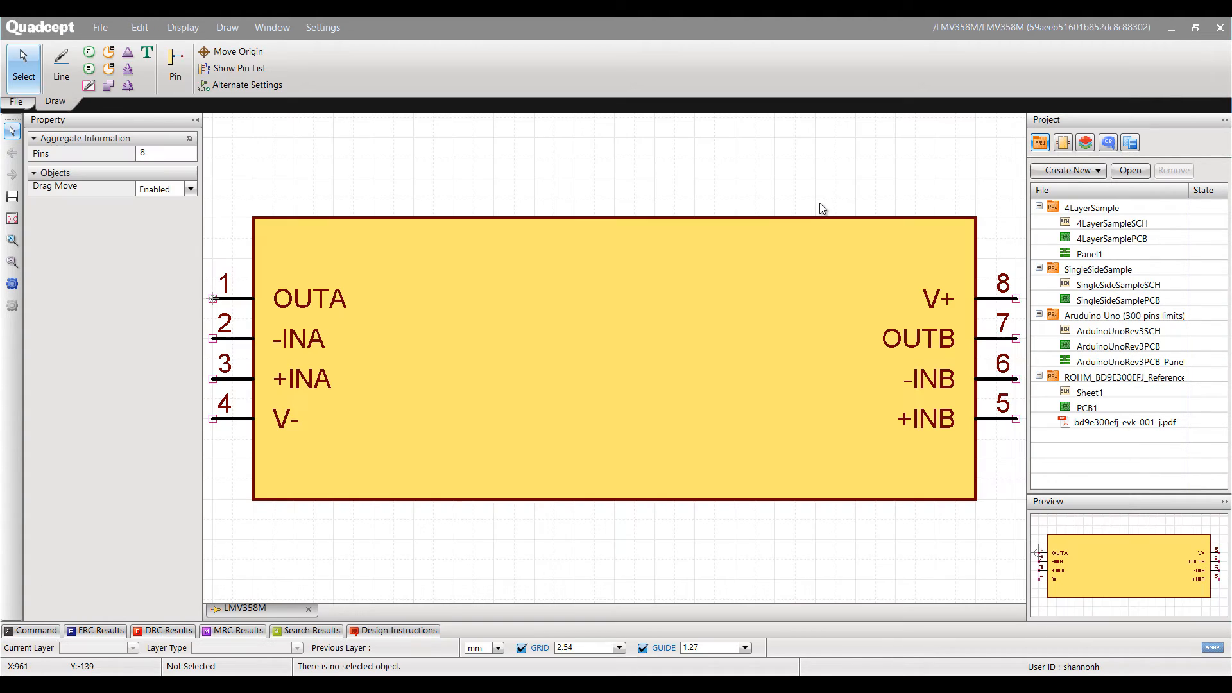
pyautogui.click(100, 27)
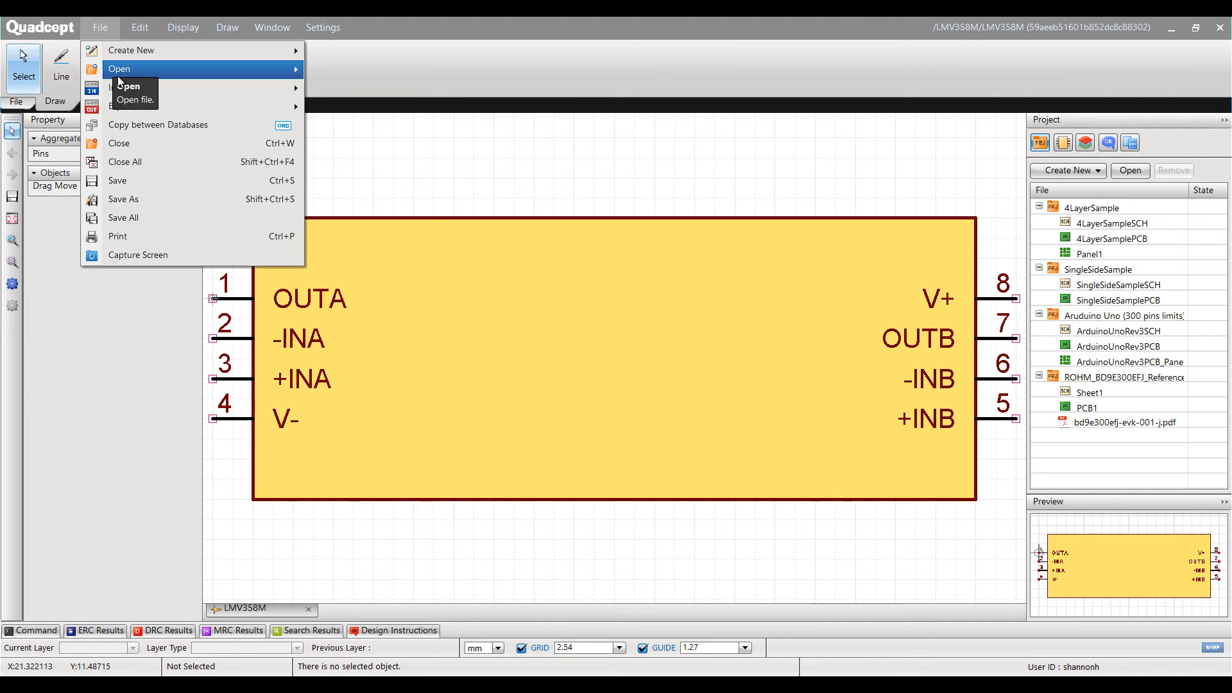